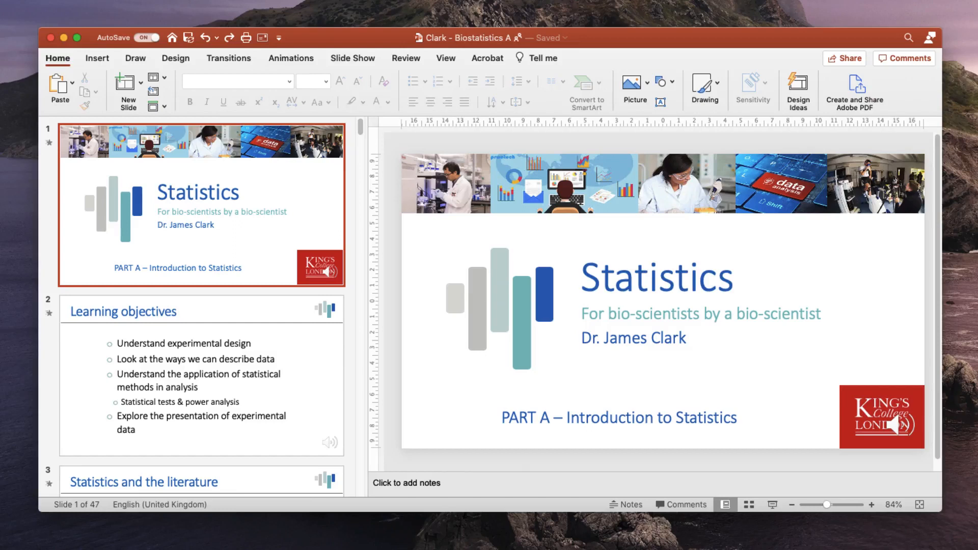
Step: Display slide 2, Learning objectives, which carries a narration sound icon
left_click(903, 426)
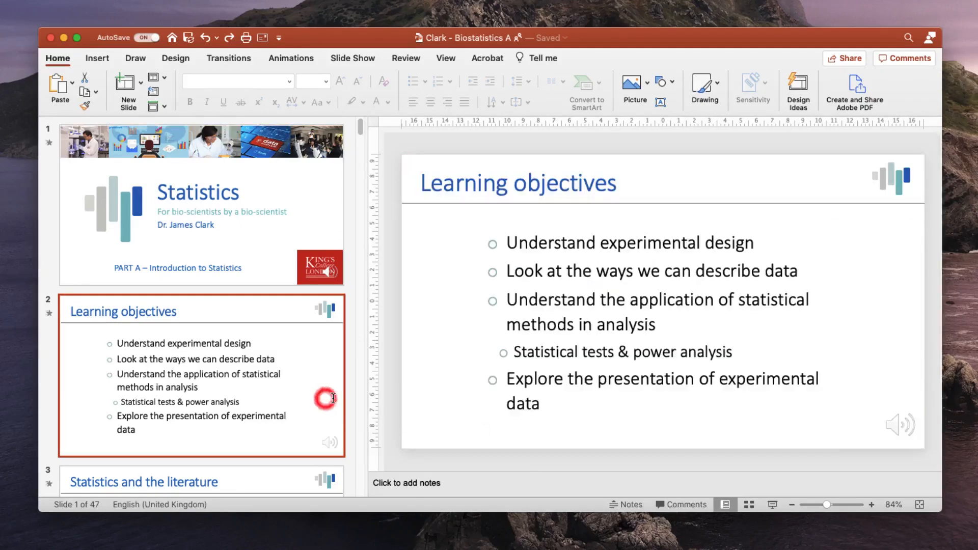
left_click(898, 425)
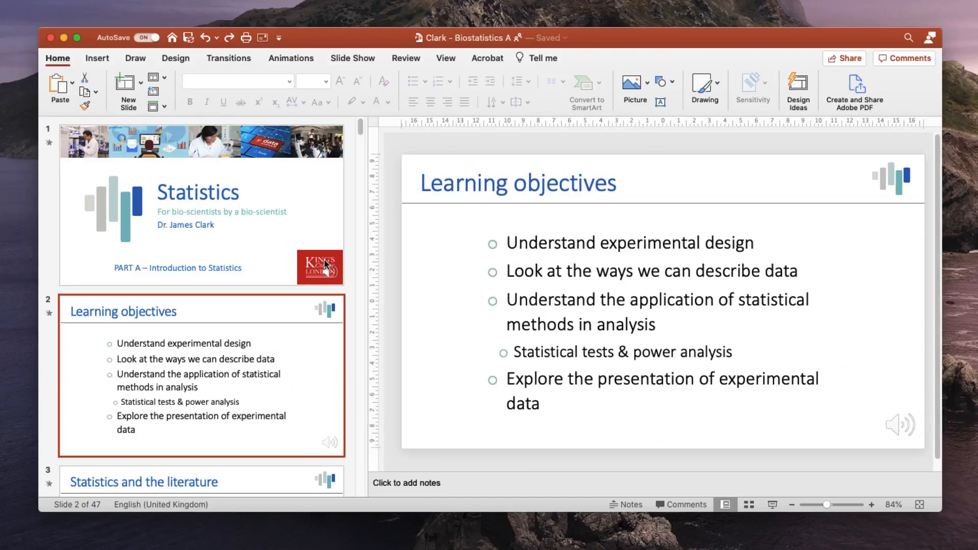
mouse_move(885, 417)
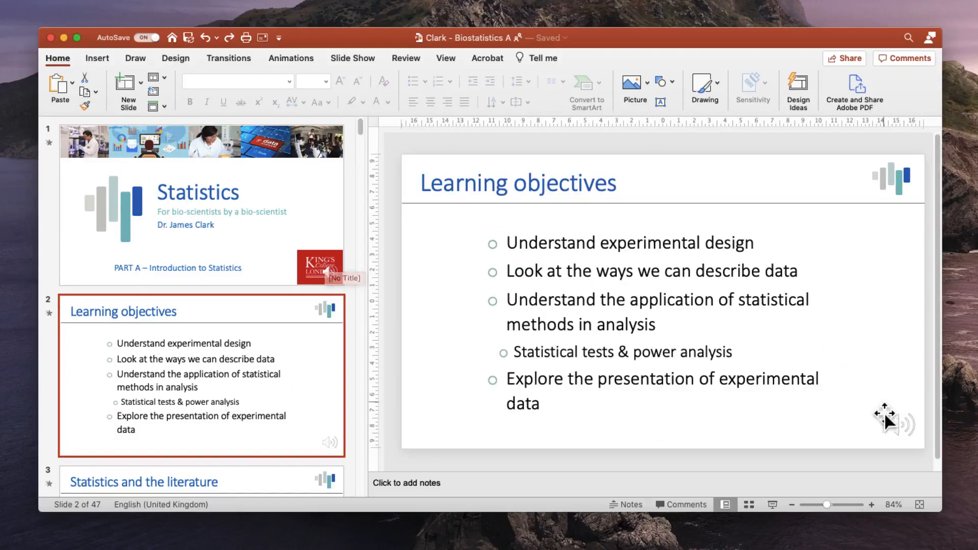
Step: Select the narration speaker icon at the bottom right of slide 2 to show its player
left_click(890, 419)
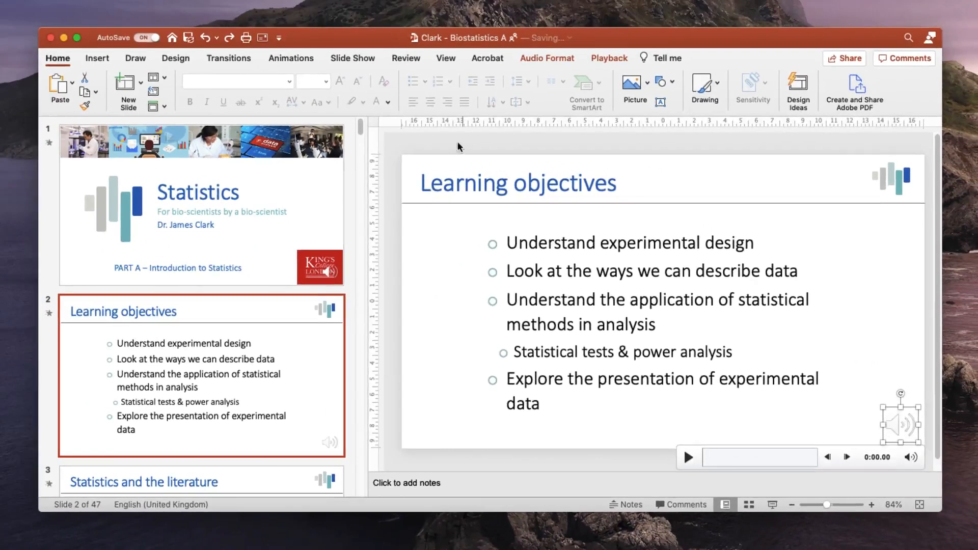
Step: Show the Slide Show ribbon with Record Slide Show and timing options enabled
left_click(351, 57)
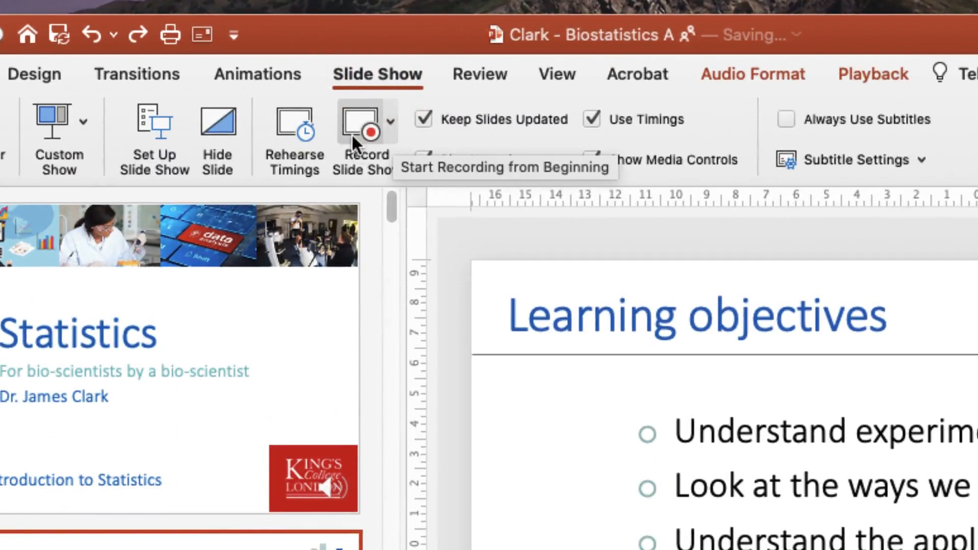
mouse_move(394, 140)
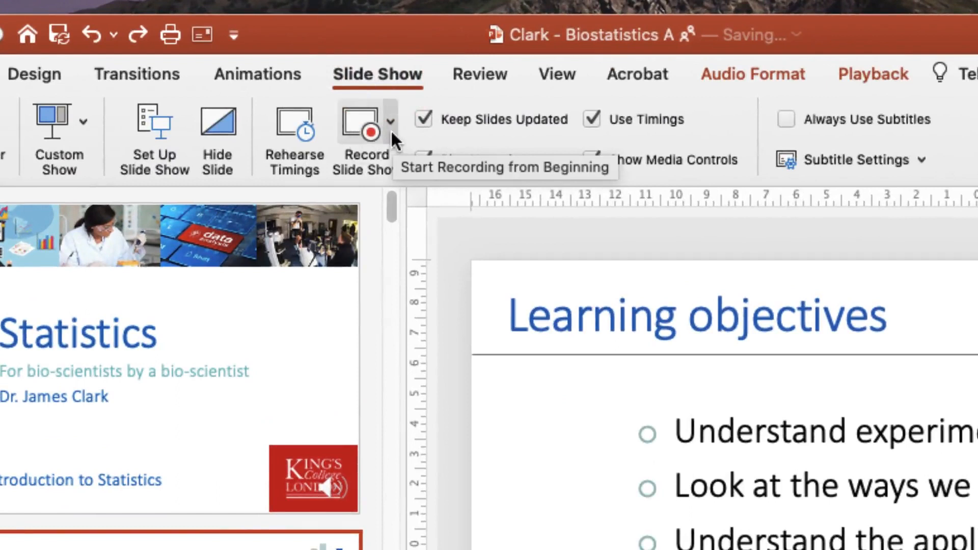
left_click(389, 121)
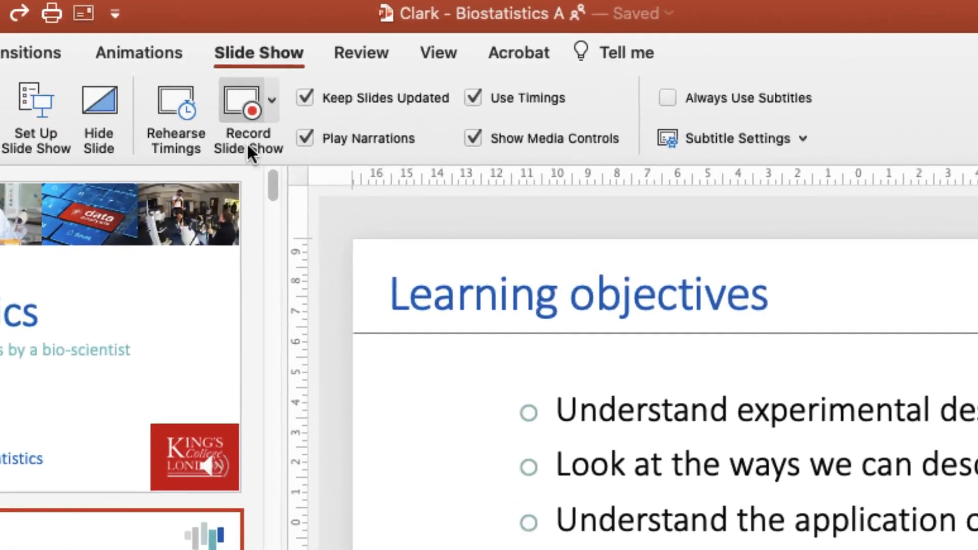
mouse_move(248, 118)
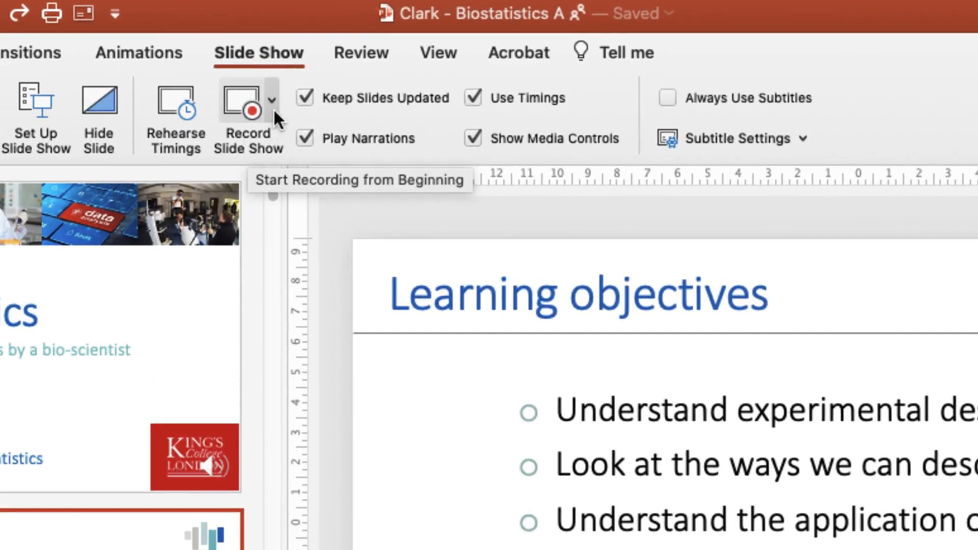
Step: Clear Narrations on All Slides from the Record Slide Show Clear menu
left_click(271, 100)
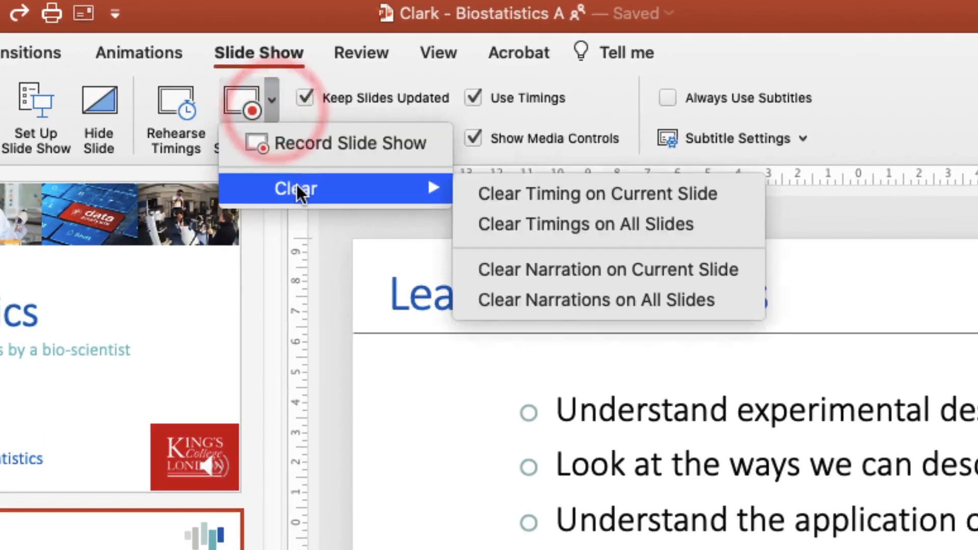
mouse_move(430, 191)
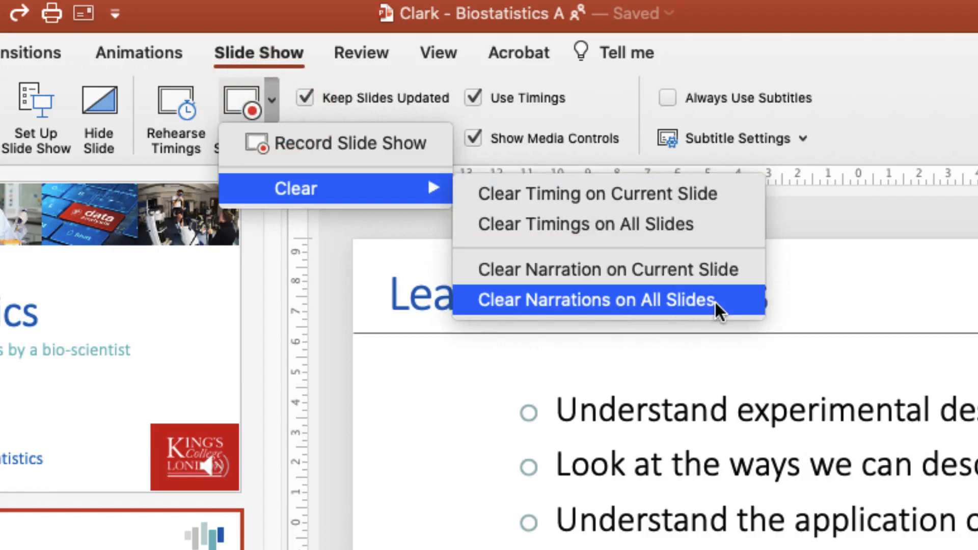
left_click(594, 300)
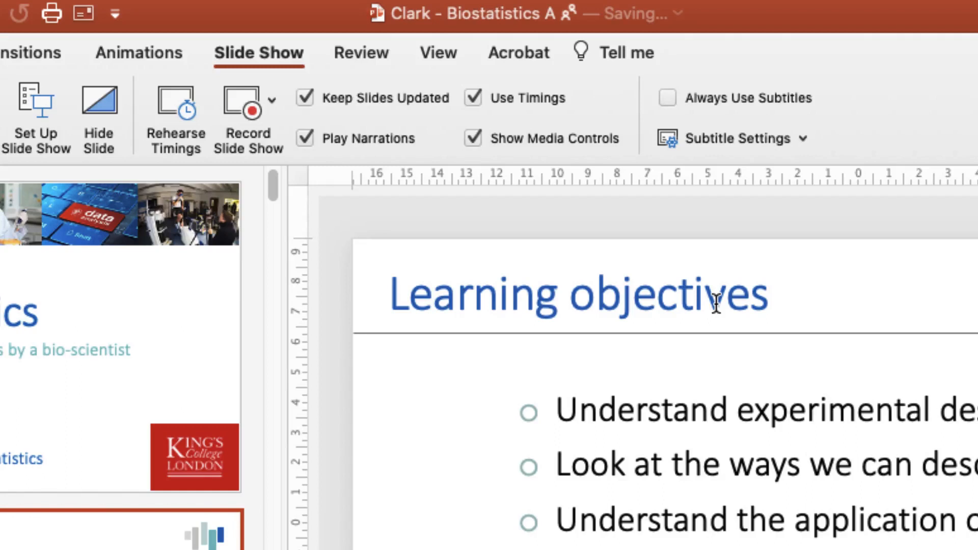
mouse_move(268, 84)
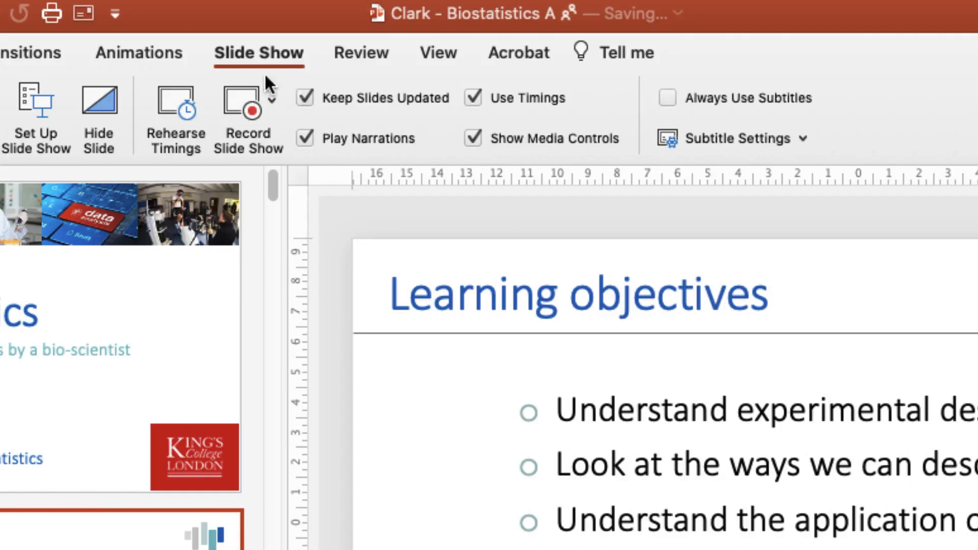
Step: Clear Timings on All Slides from the Record Slide Show Clear menu
left_click(265, 106)
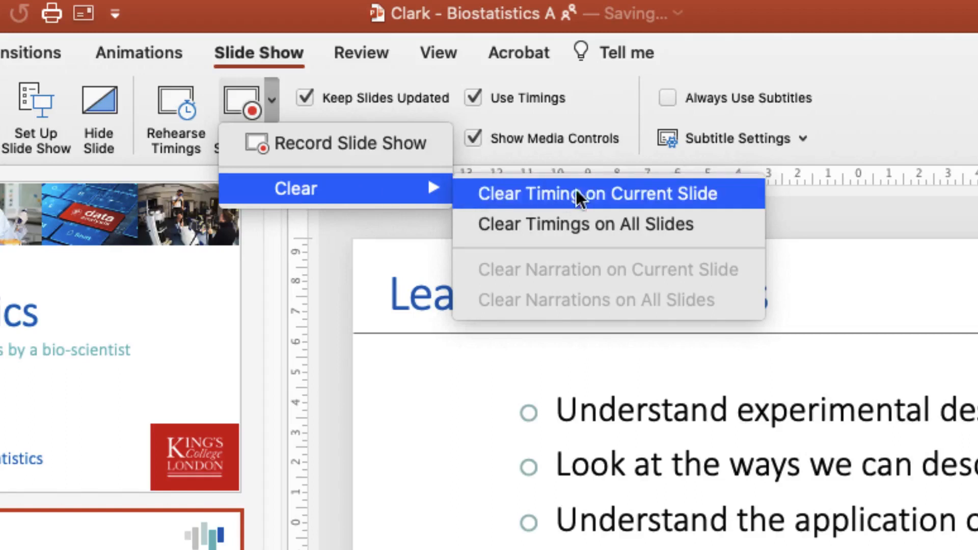
mouse_move(608, 224)
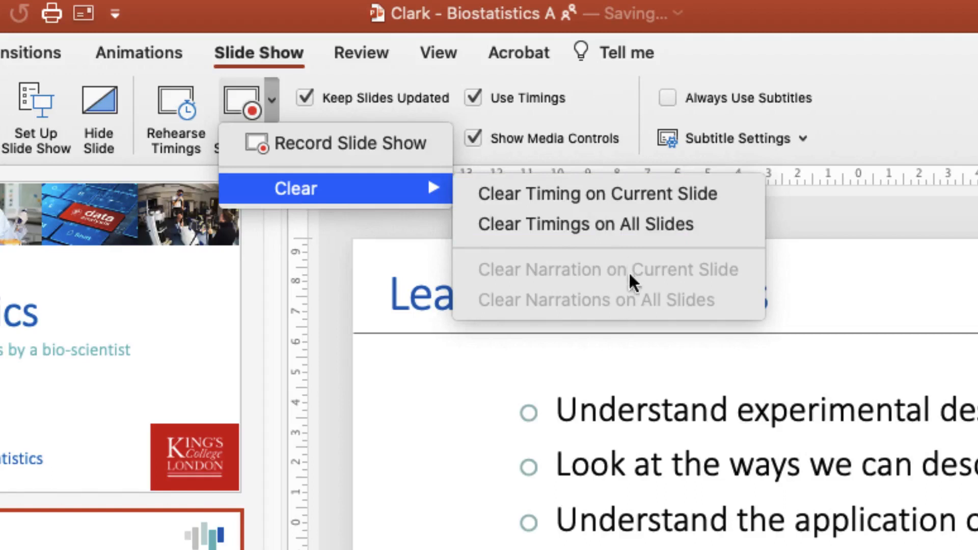
mouse_move(645, 291)
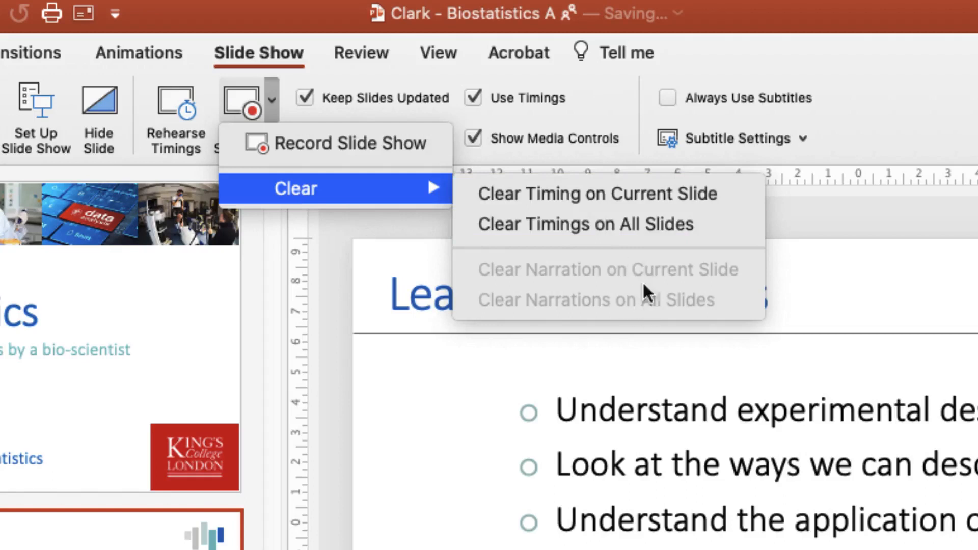
mouse_move(624, 224)
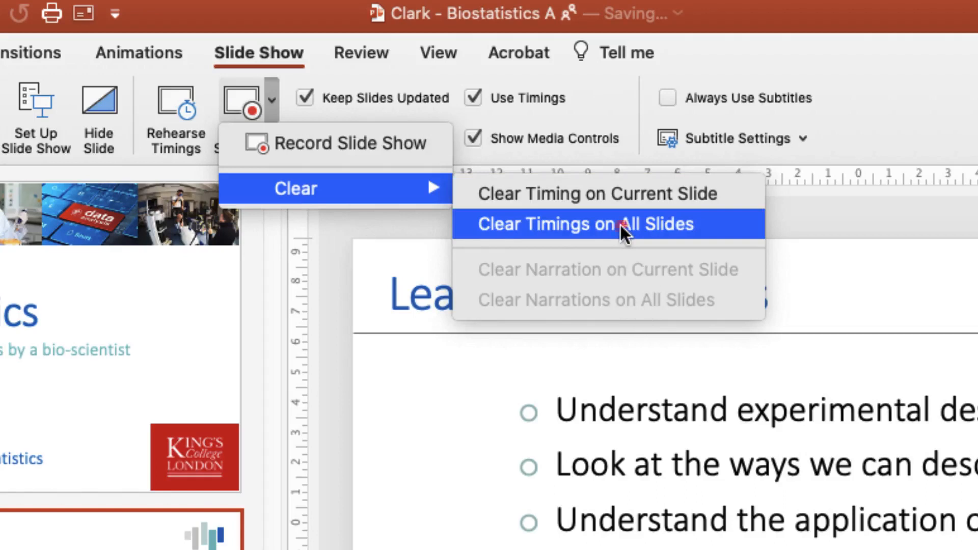
left_click(585, 224)
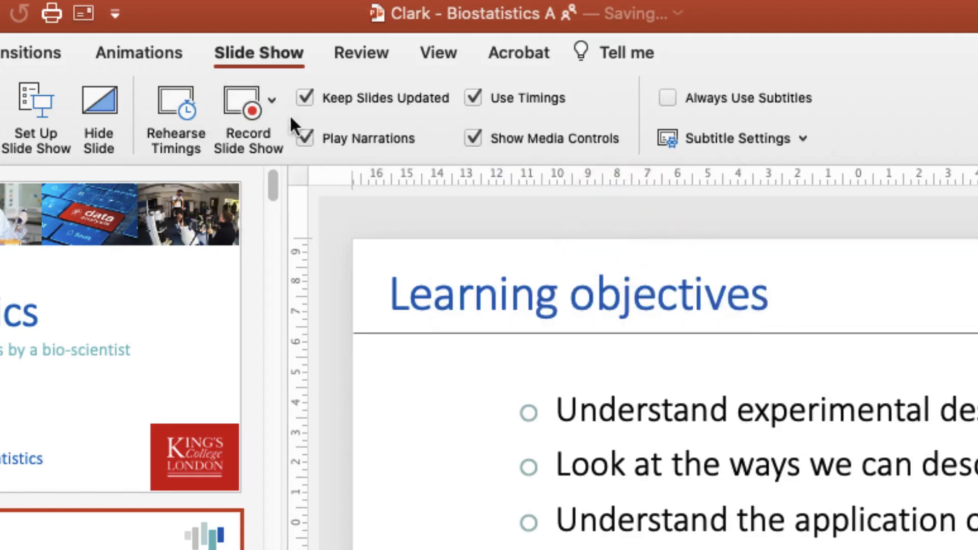
Step: Reopen the Clear submenu to confirm all its options are greyed out
left_click(267, 100)
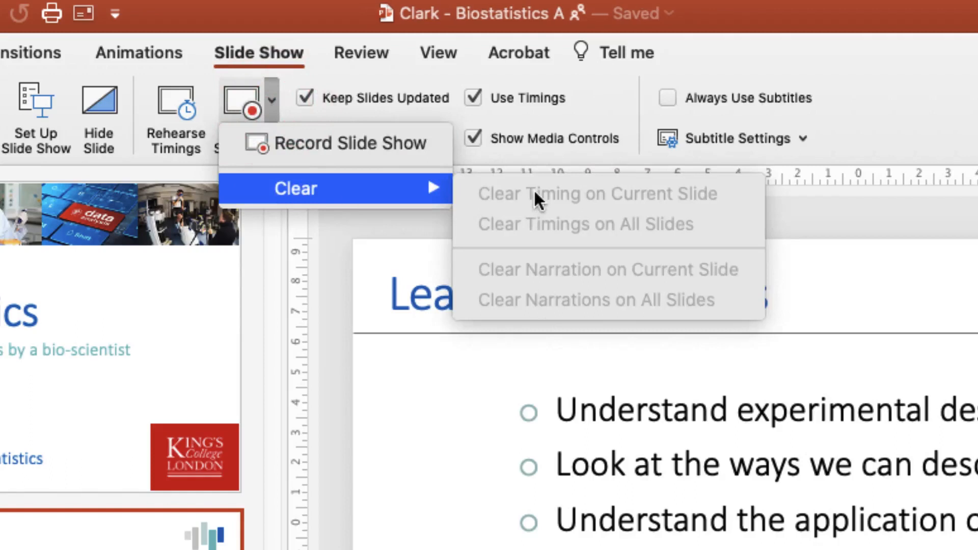
mouse_move(640, 206)
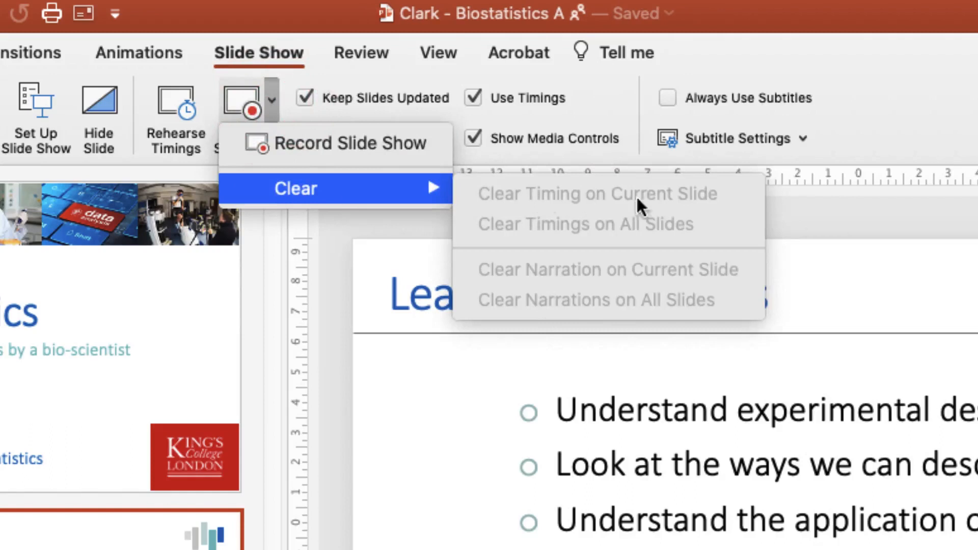